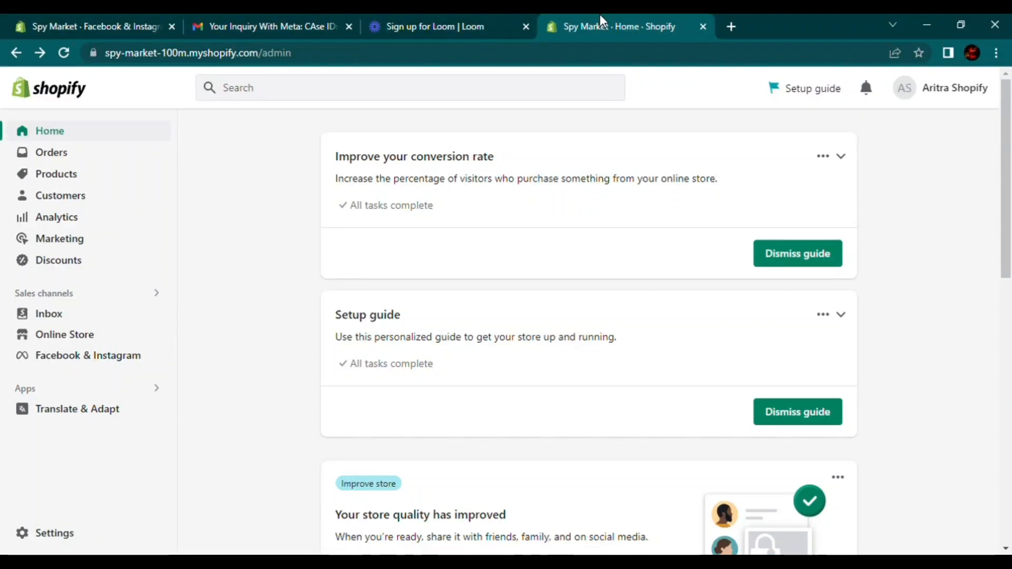
- Begin the Facebook and Instagram shop setup from the channel's Overview page
{"action": "left_click", "coordinate": [89, 356]}
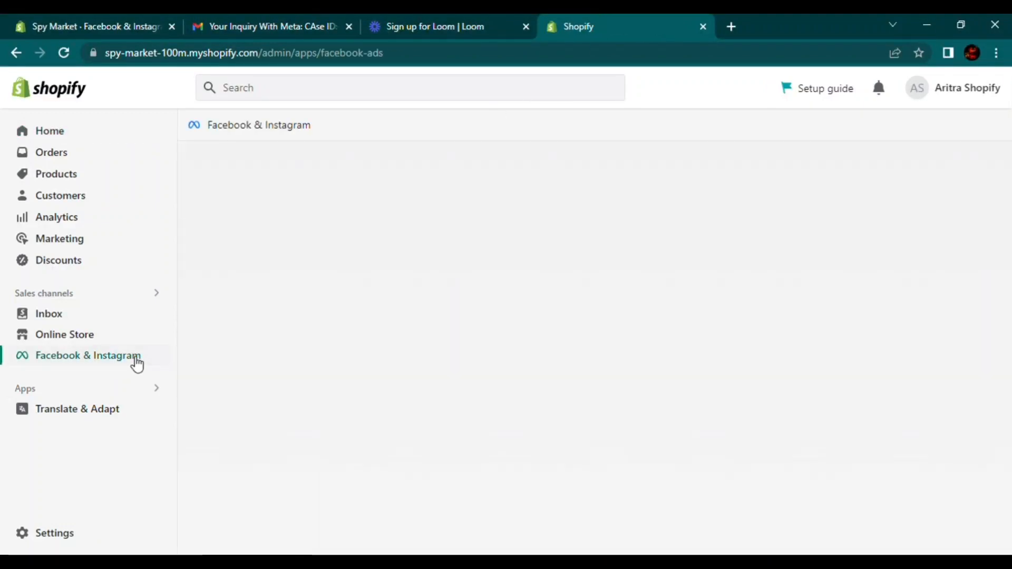
{"action": "mouse_move", "coordinate": [286, 126]}
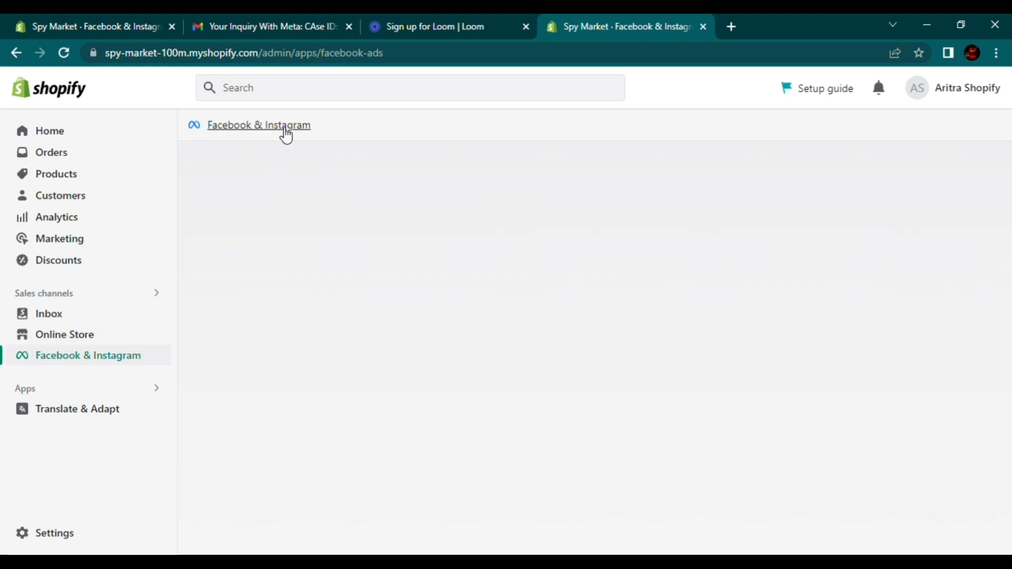
{"action": "left_click", "coordinate": [258, 125]}
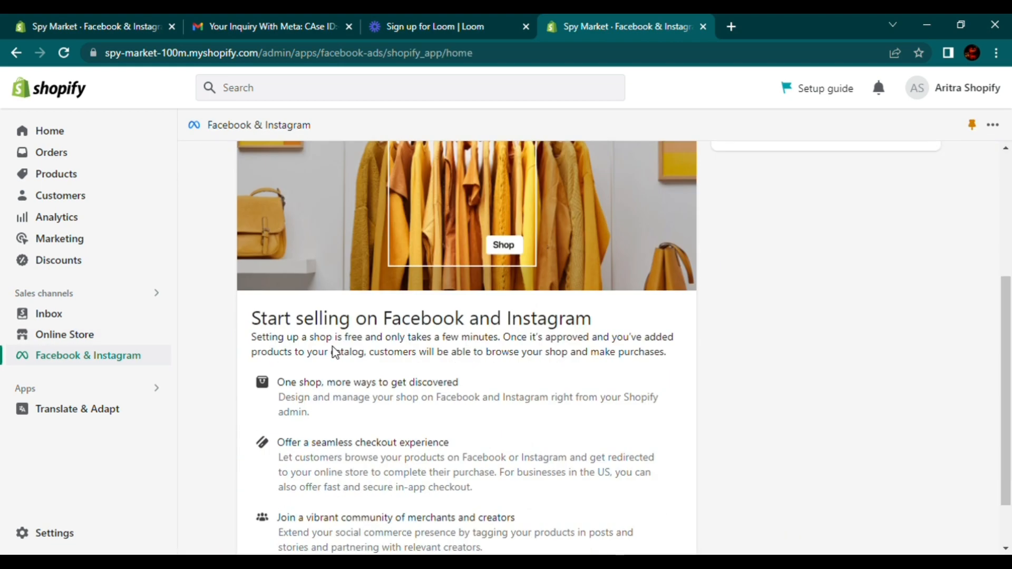
{"action": "scroll", "scroll_direction": "up", "scroll_amount": 3}
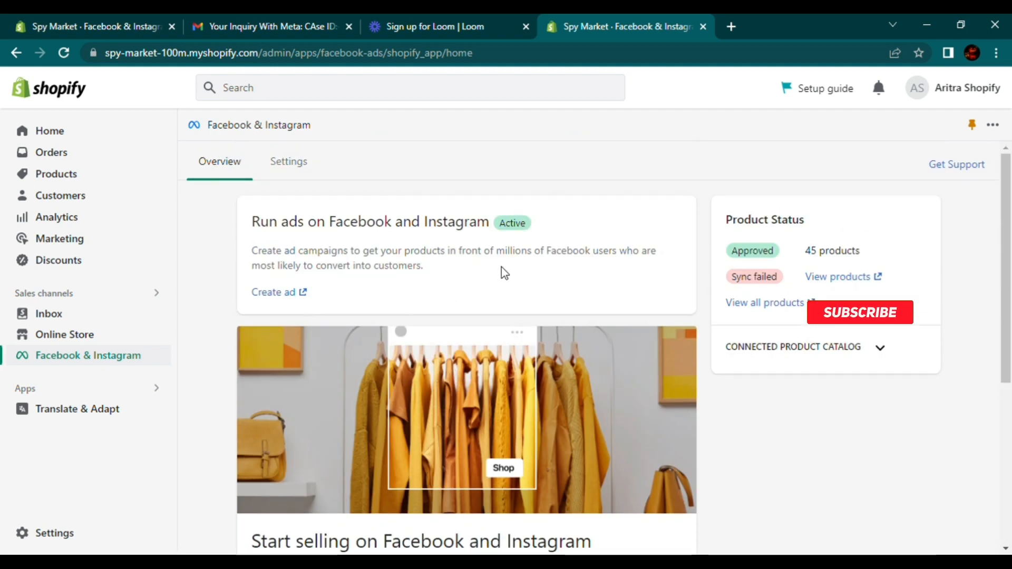
{"action": "scroll", "scroll_direction": "down", "scroll_amount": 3}
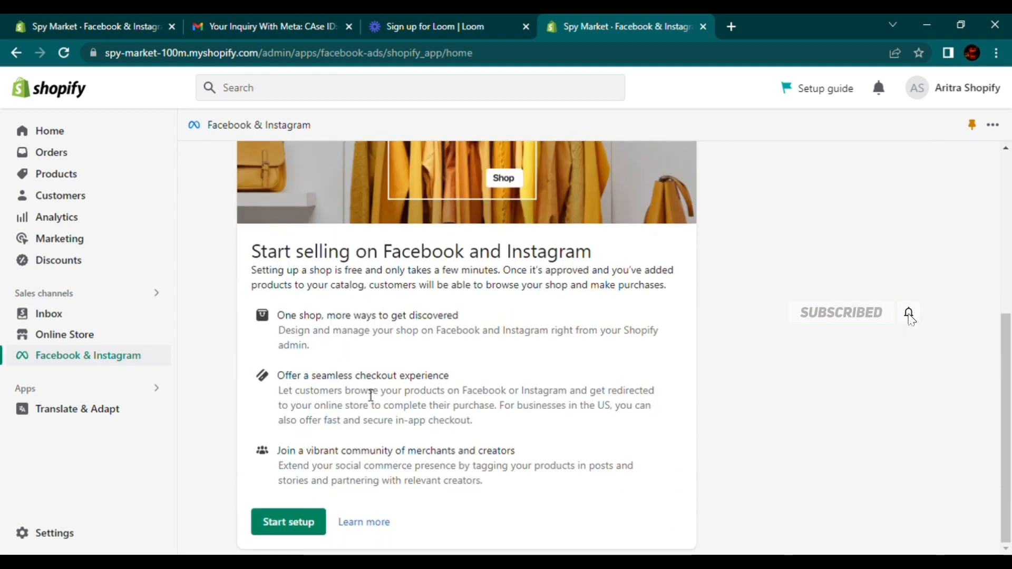
{"action": "left_click", "coordinate": [288, 522]}
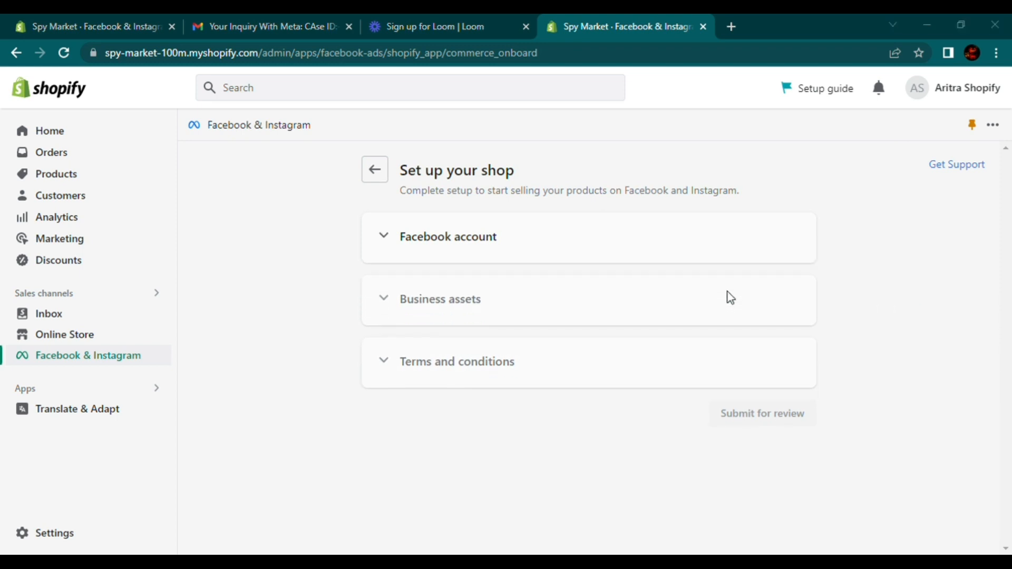
- Attempt the Facebook account connection, hit the region-ineligibility warning, and return Home
{"action": "left_click", "coordinate": [447, 236]}
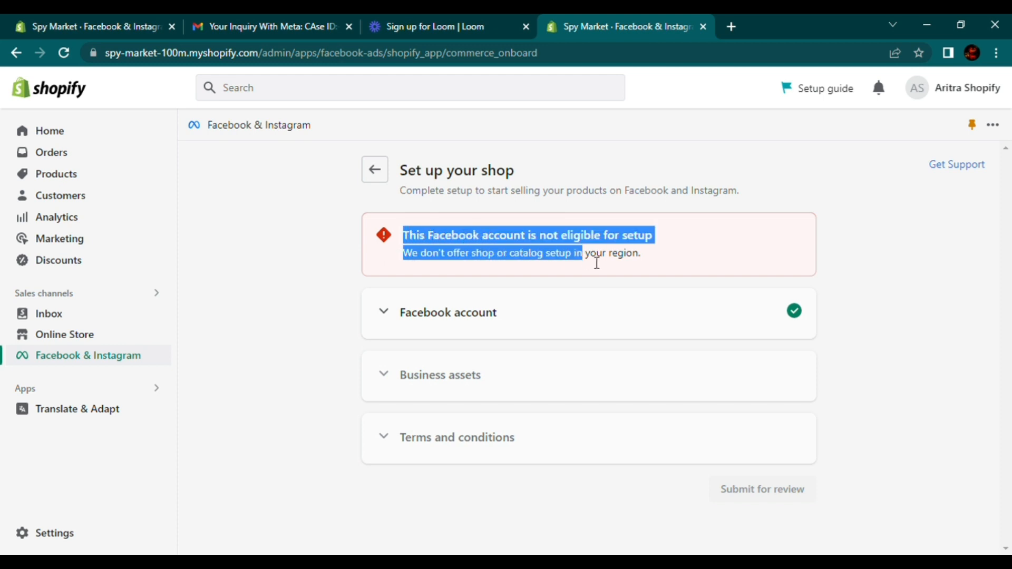
{"action": "left_click", "coordinate": [400, 276]}
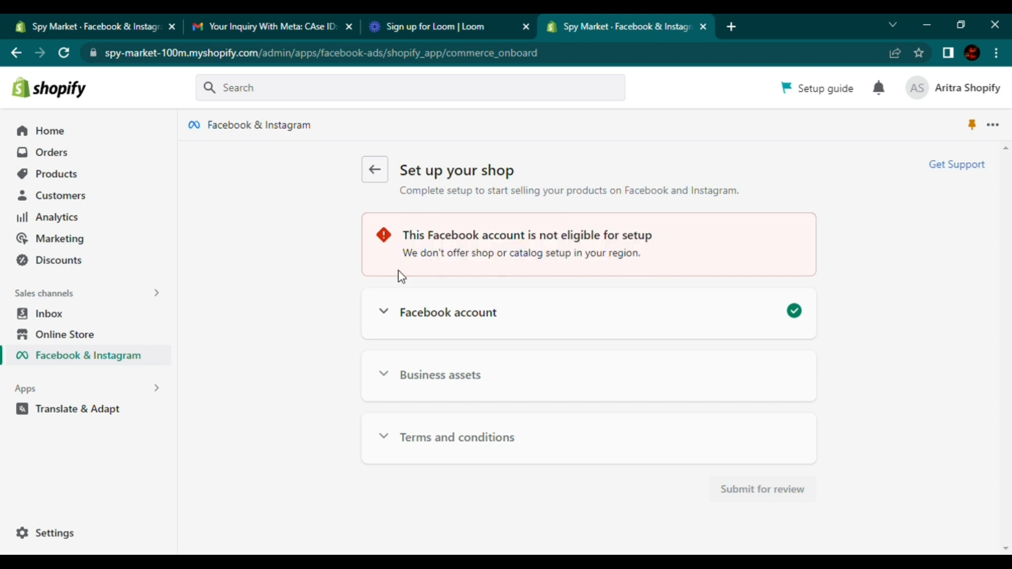
{"action": "mouse_move", "coordinate": [544, 270]}
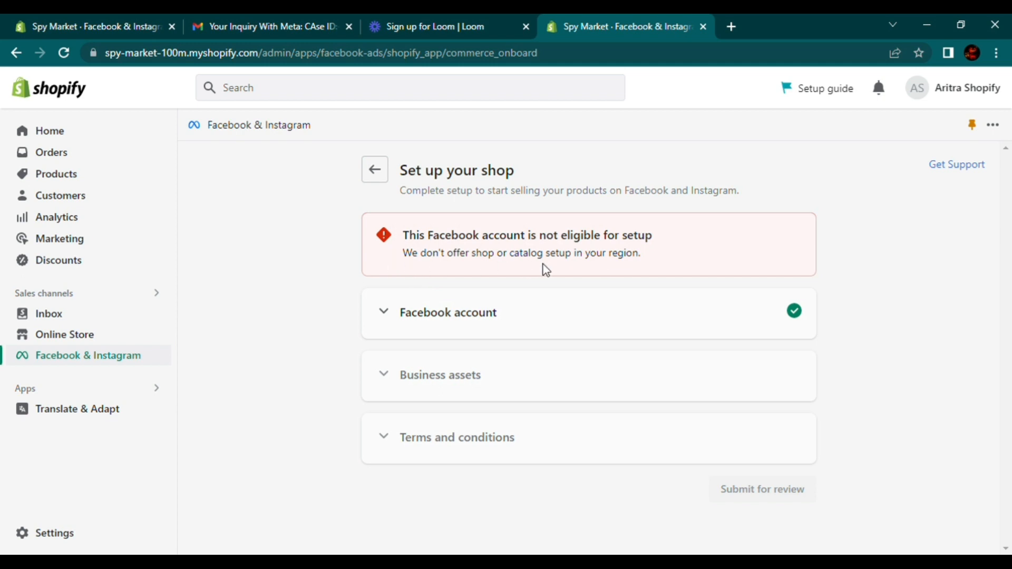
{"action": "mouse_move", "coordinate": [390, 276]}
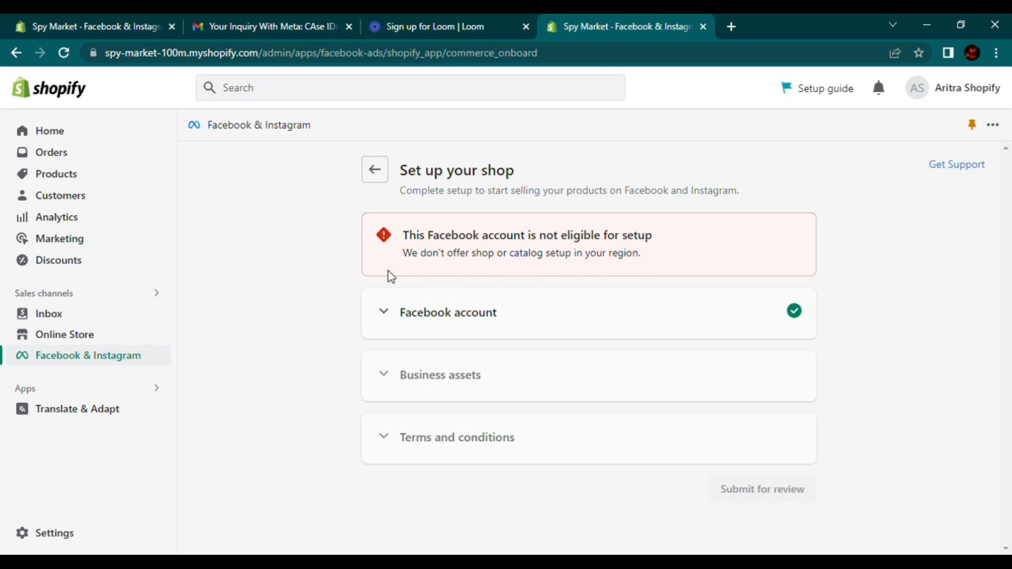
{"action": "mouse_move", "coordinate": [833, 255]}
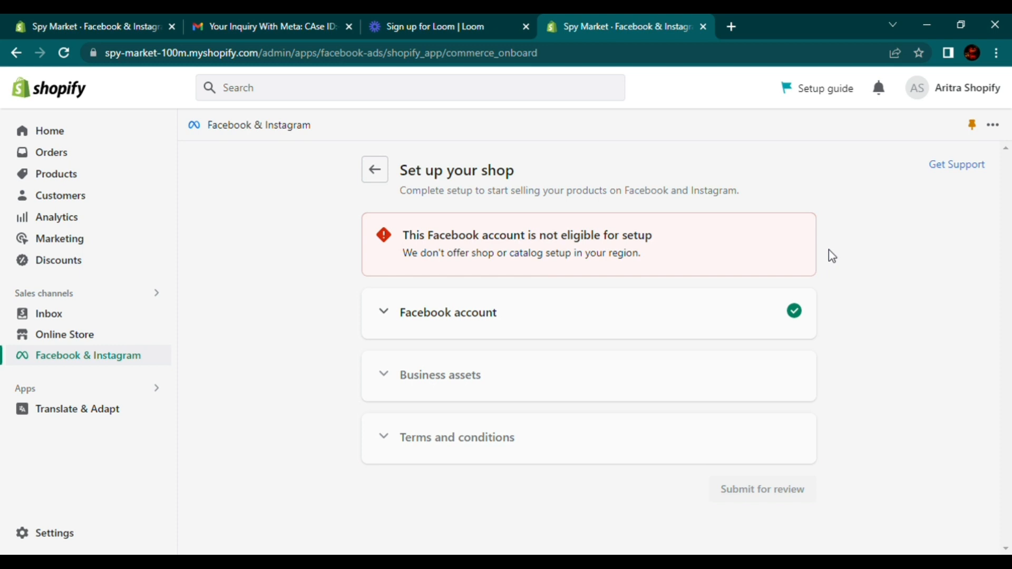
{"action": "mouse_move", "coordinate": [937, 97]}
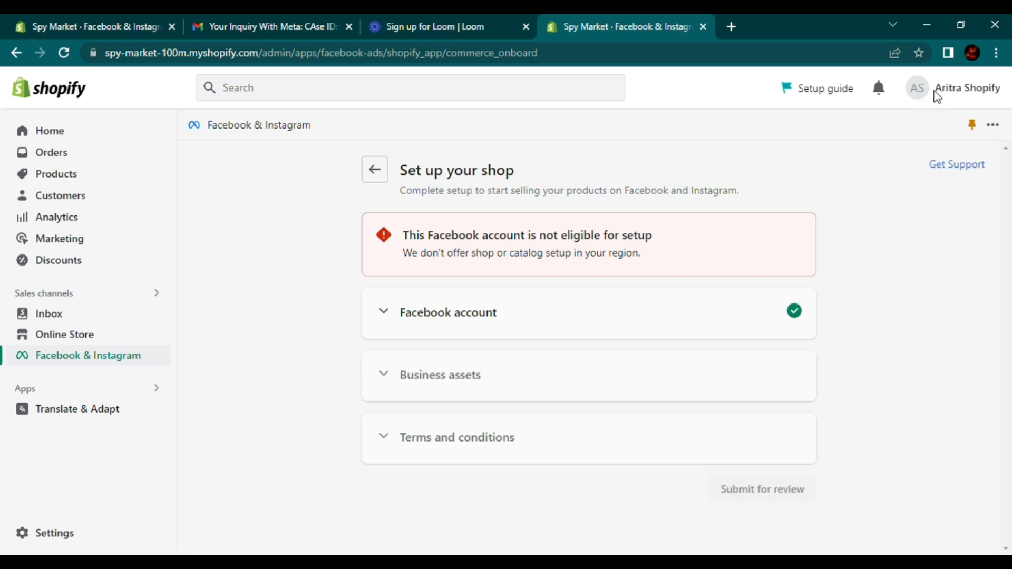
{"action": "left_click", "coordinate": [50, 130]}
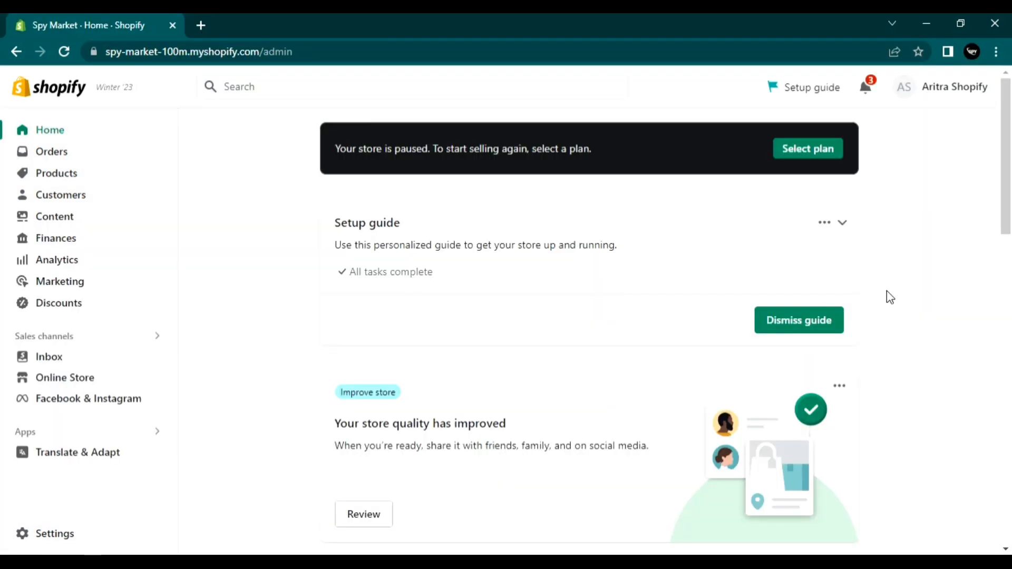
{"action": "mouse_move", "coordinate": [136, 273]}
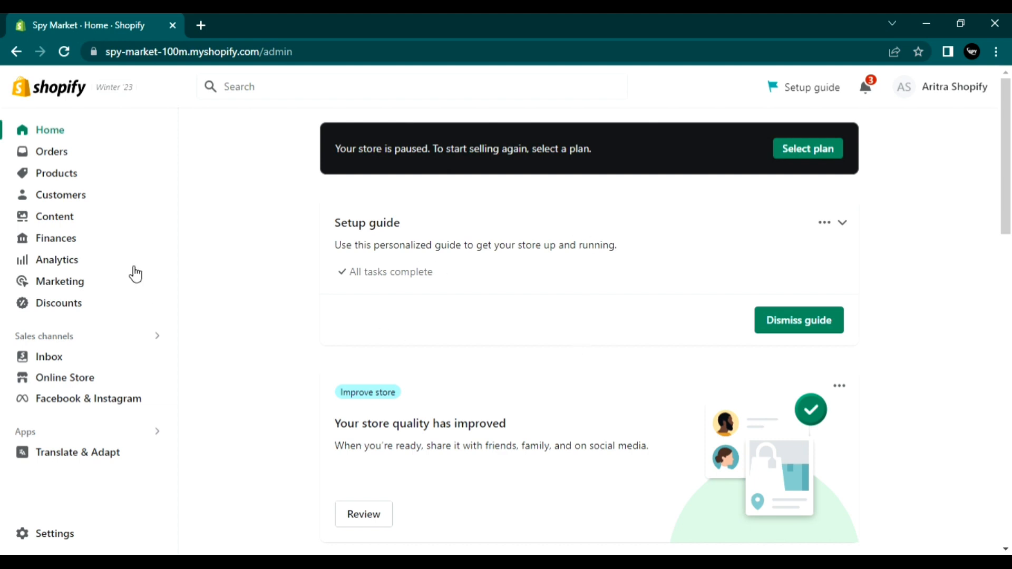
- Reach the Billing Information section of the Store details settings
{"action": "left_click", "coordinate": [54, 533]}
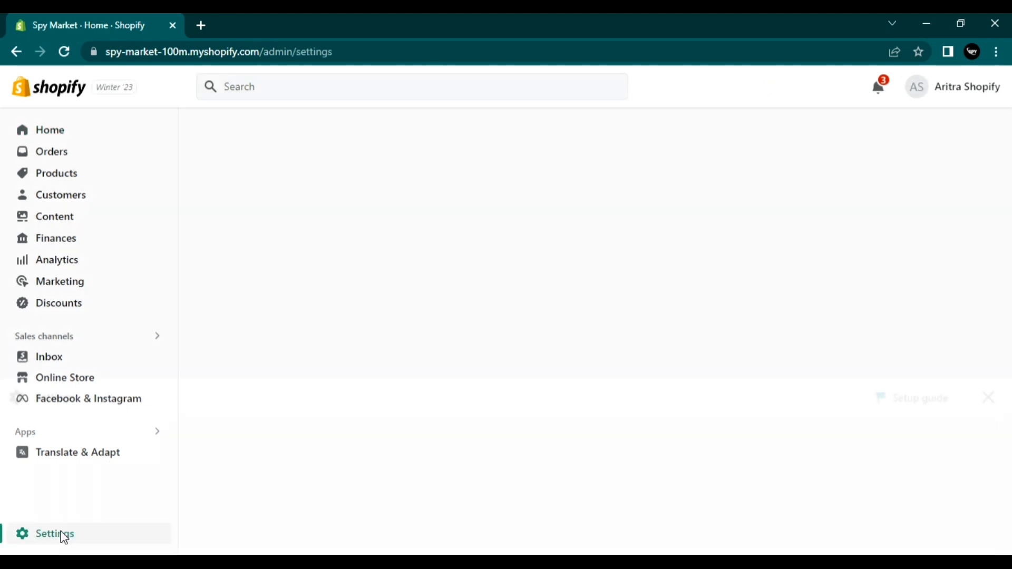
{"action": "left_click", "coordinate": [54, 534]}
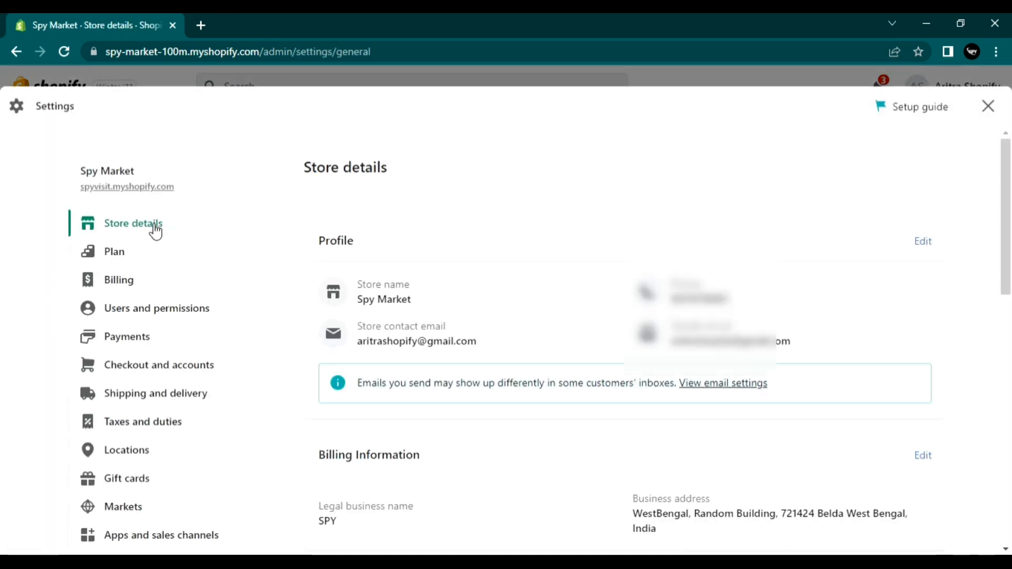
{"action": "mouse_move", "coordinate": [493, 333]}
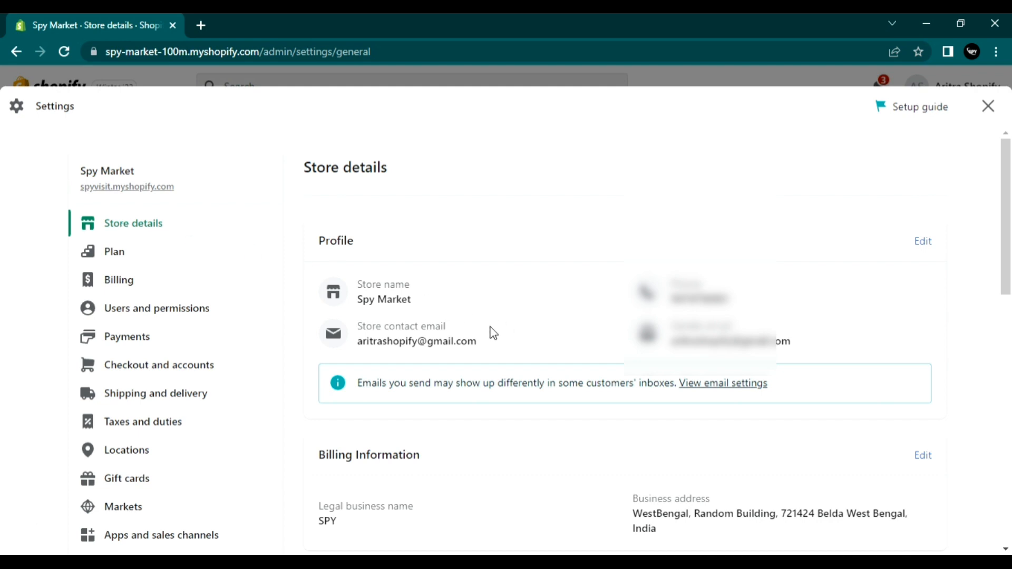
{"action": "scroll", "scroll_direction": "down", "scroll_amount": 3}
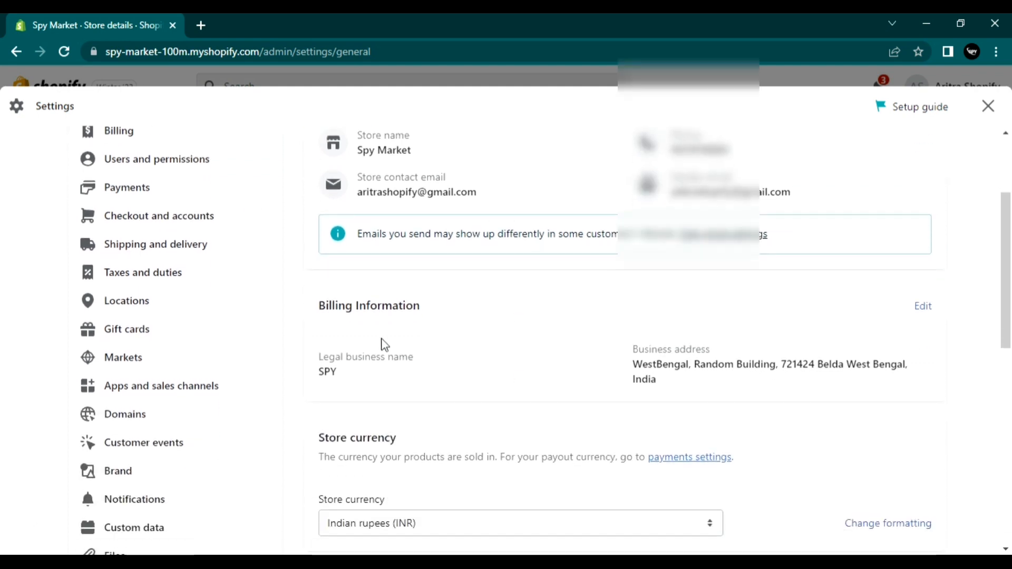
{"action": "double_click", "coordinate": [369, 306]}
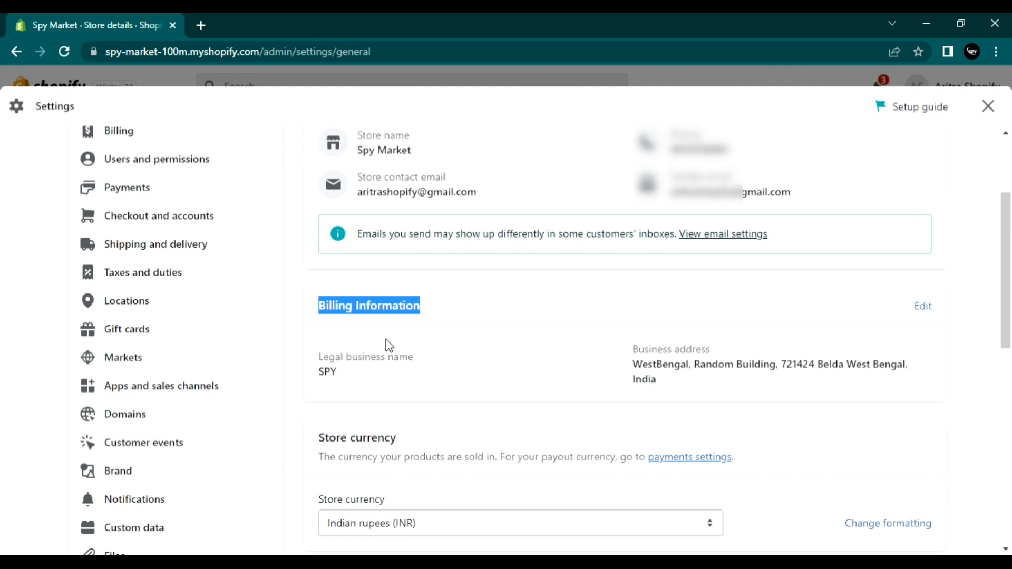
- Edit the billing information, switching the country from India to United States
{"action": "left_click", "coordinate": [922, 306]}
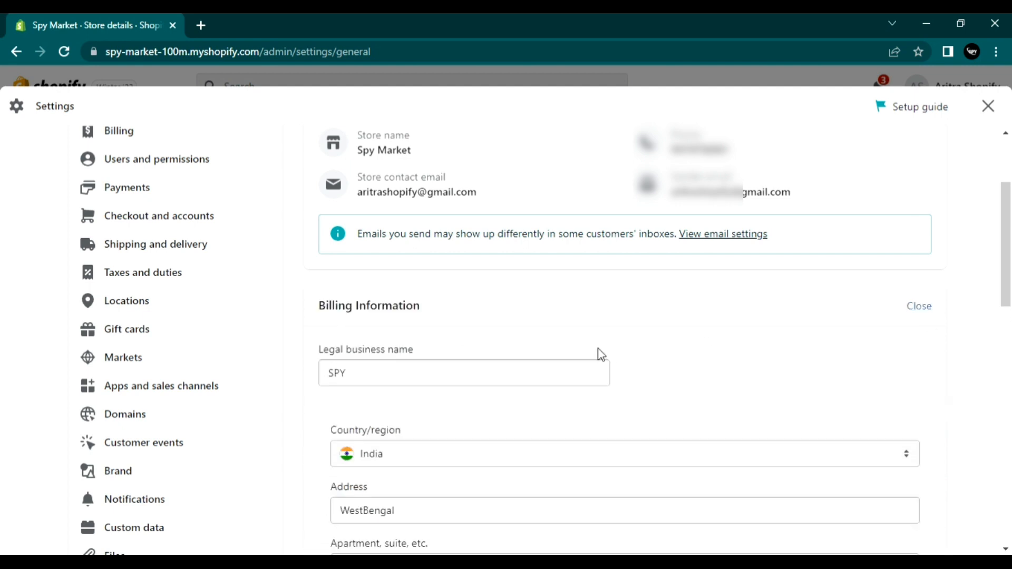
{"action": "scroll", "scroll_direction": "down", "scroll_amount": 3}
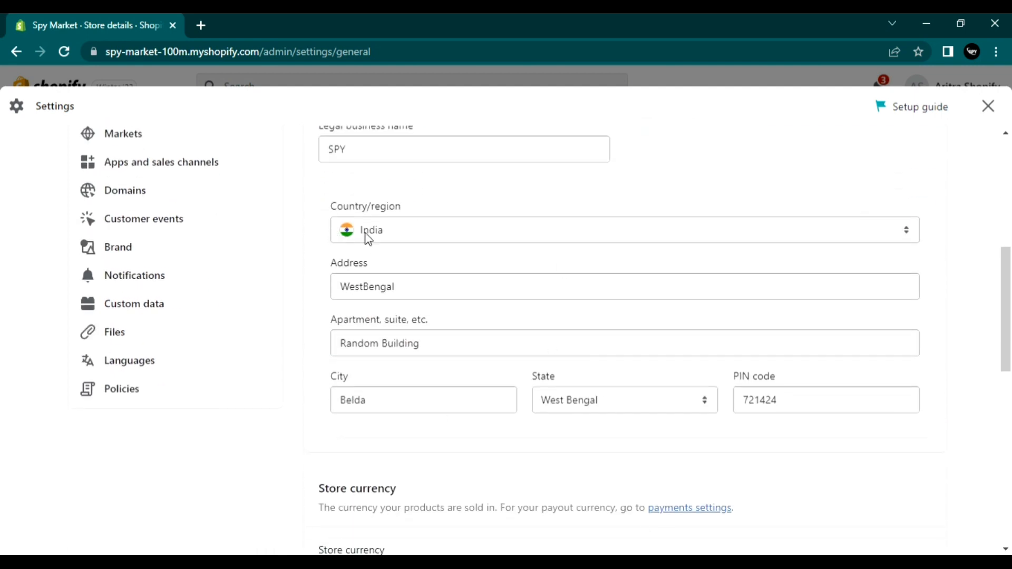
{"action": "mouse_move", "coordinate": [563, 241]}
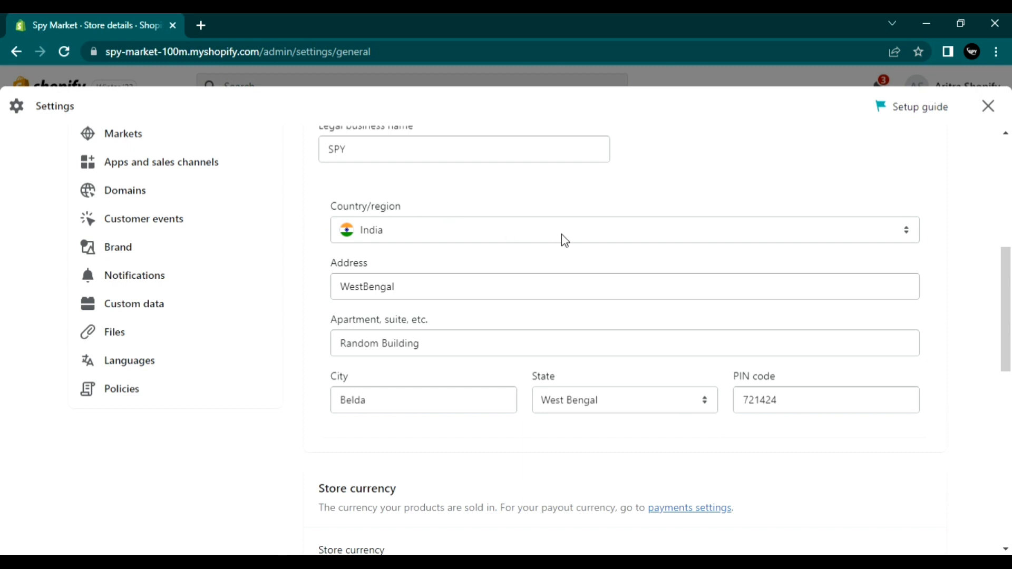
{"action": "scroll", "scroll_direction": "up", "scroll_amount": 3}
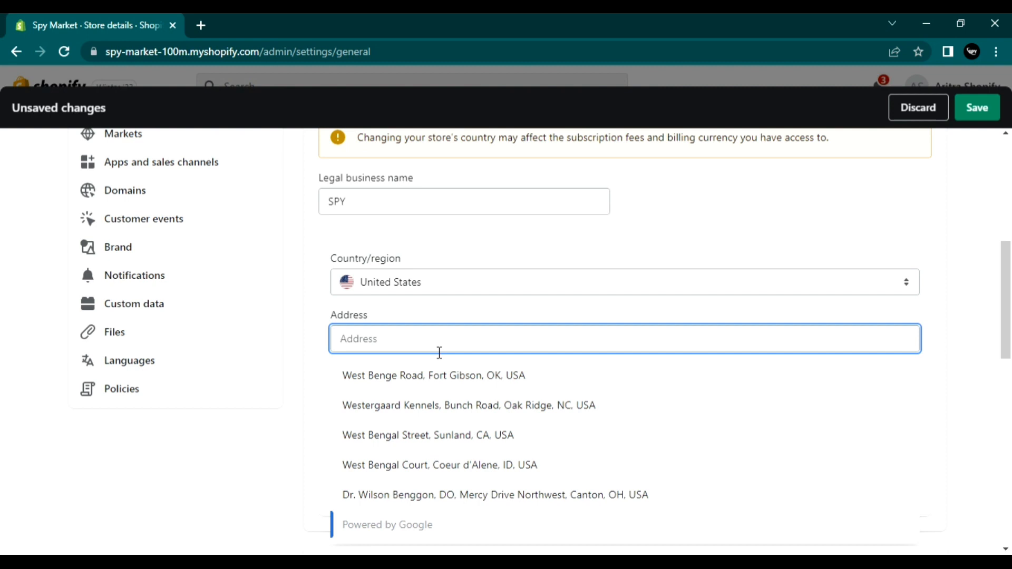
- Enter address 'Head, Johnson, Kachigian & Wilkinson,PC', Suite 440, city Teaxes
{"action": "type", "text": "Head, Johnson, Kachigian & Wilkinson,PC"}
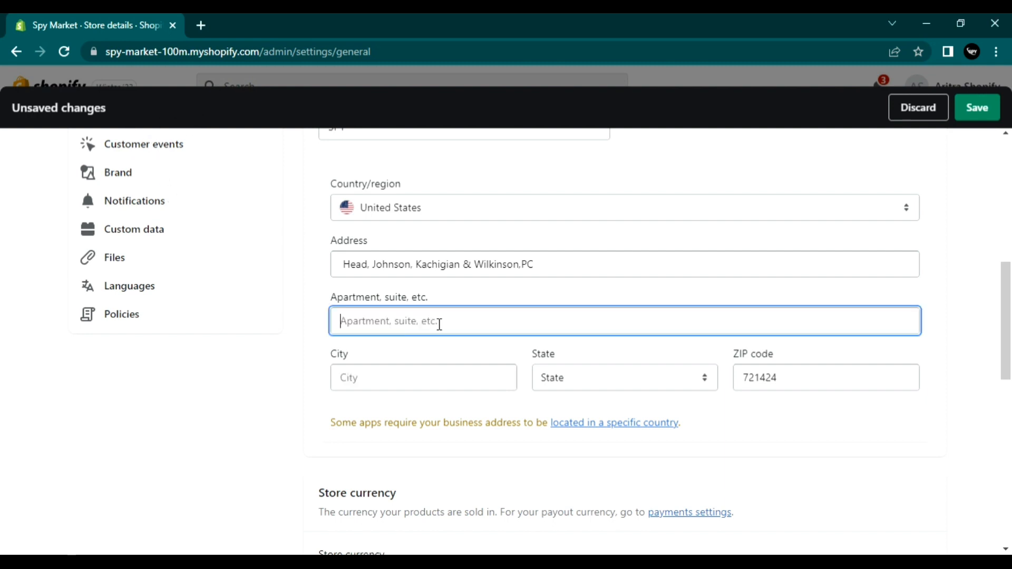
{"action": "type", "text": "Suite 440"}
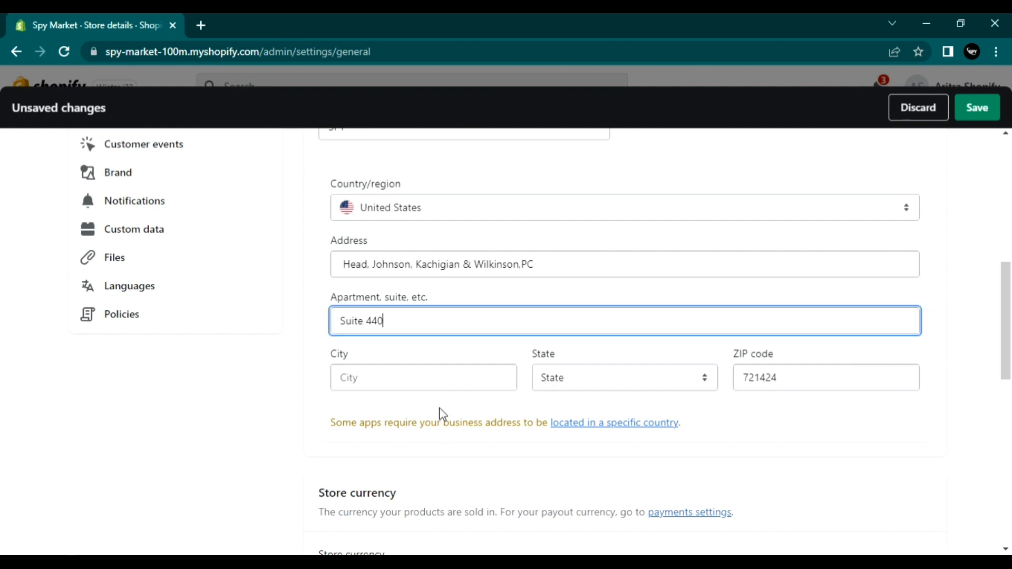
{"action": "type", "text": "Teaxes"}
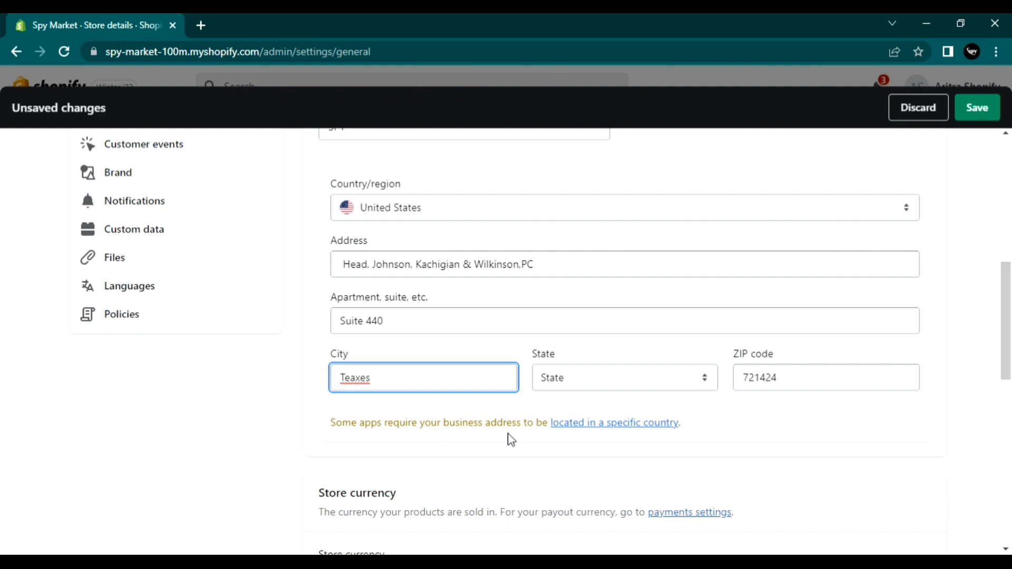
- Set the state to Oklahoma and replace the ZIP code with 74136
{"action": "left_click", "coordinate": [623, 377]}
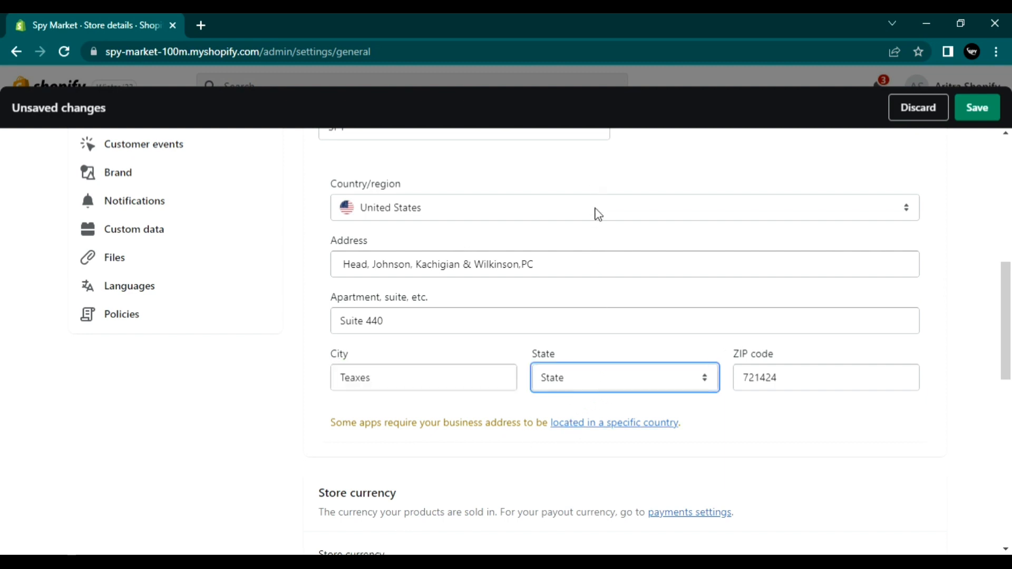
{"action": "left_click", "coordinate": [623, 377]}
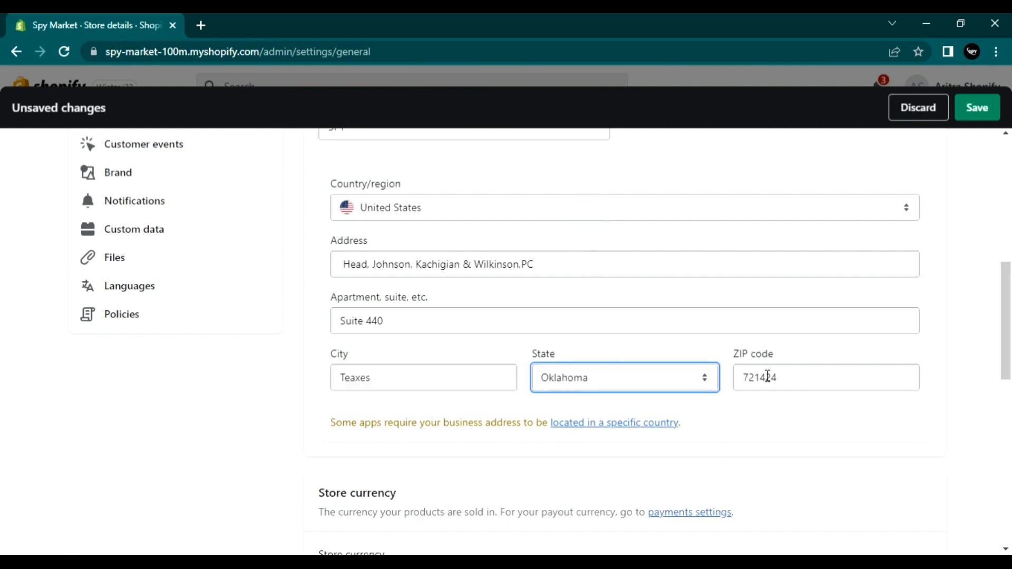
{"action": "triple_click", "coordinate": [826, 378]}
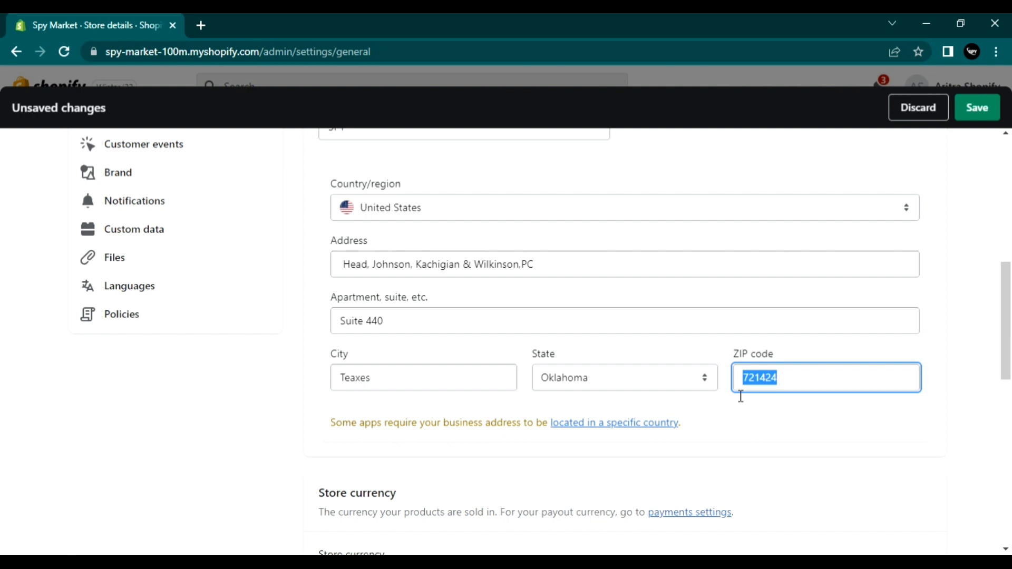
{"action": "type", "text": "74136"}
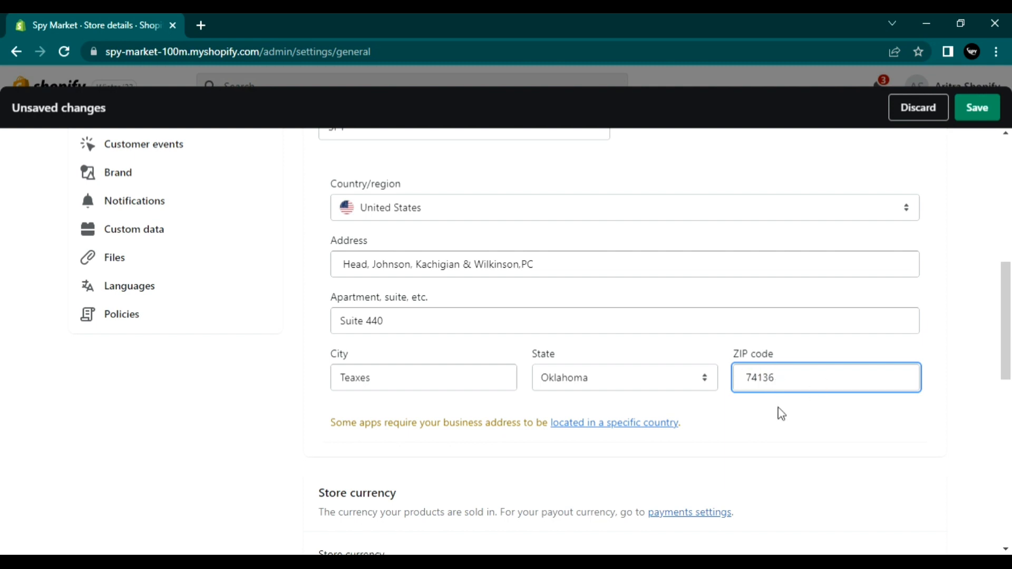
{"action": "scroll", "scroll_direction": "up", "scroll_amount": 3}
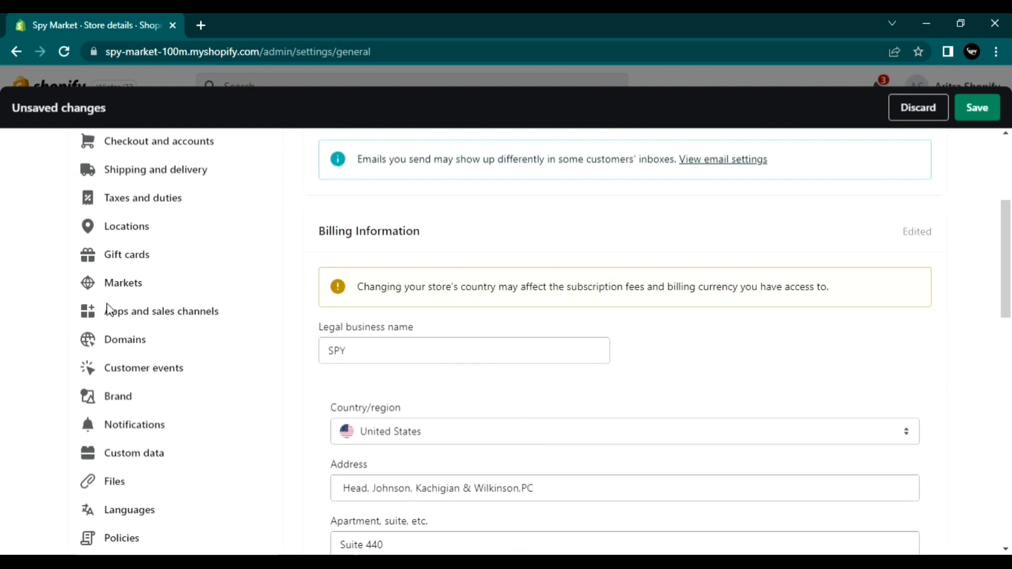
{"action": "scroll", "scroll_direction": "up", "scroll_amount": 3}
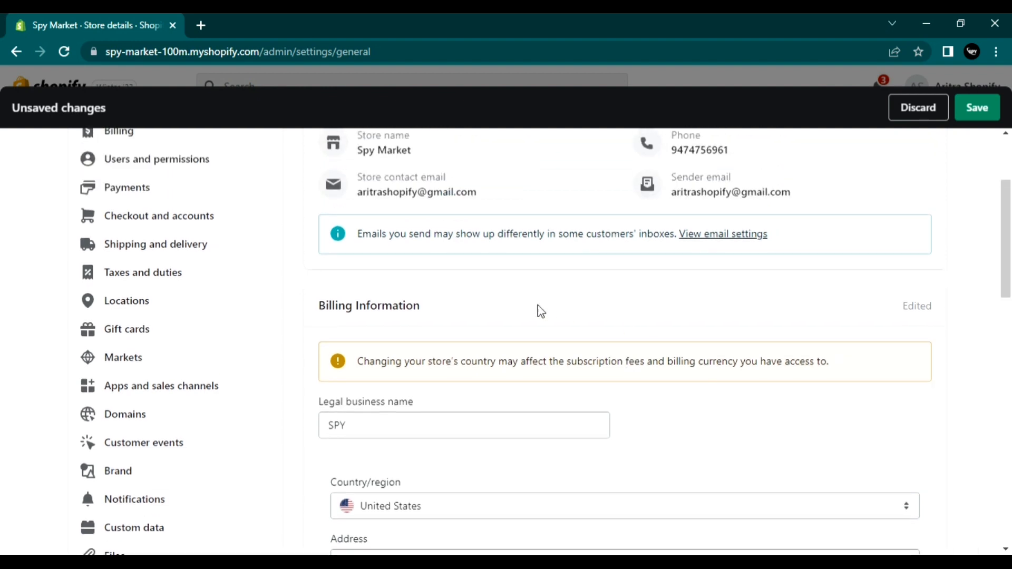
{"action": "scroll", "scroll_direction": "down", "scroll_amount": 3}
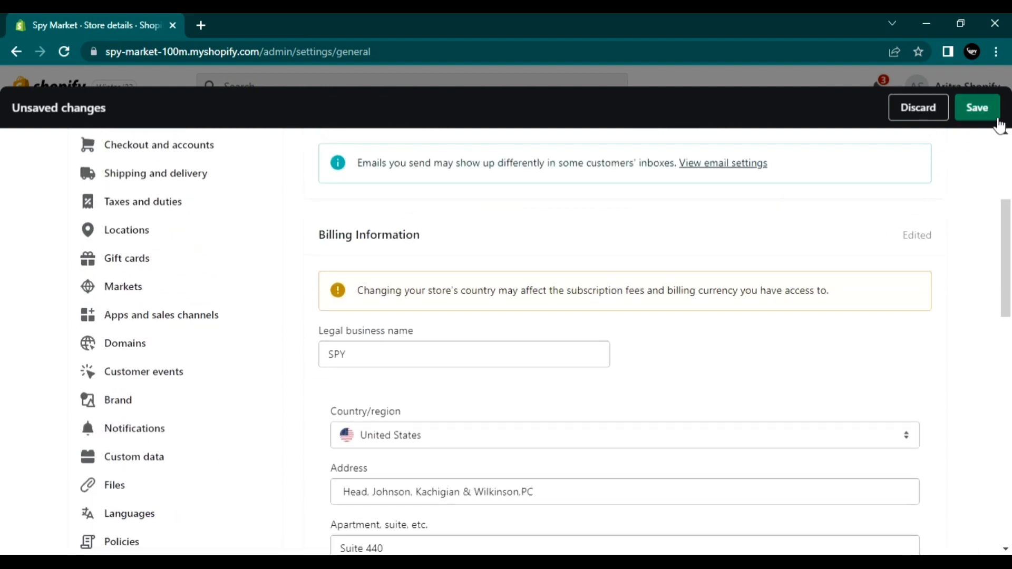
- Save the new Oklahoma billing address and close Settings back to Home
{"action": "left_click", "coordinate": [976, 108]}
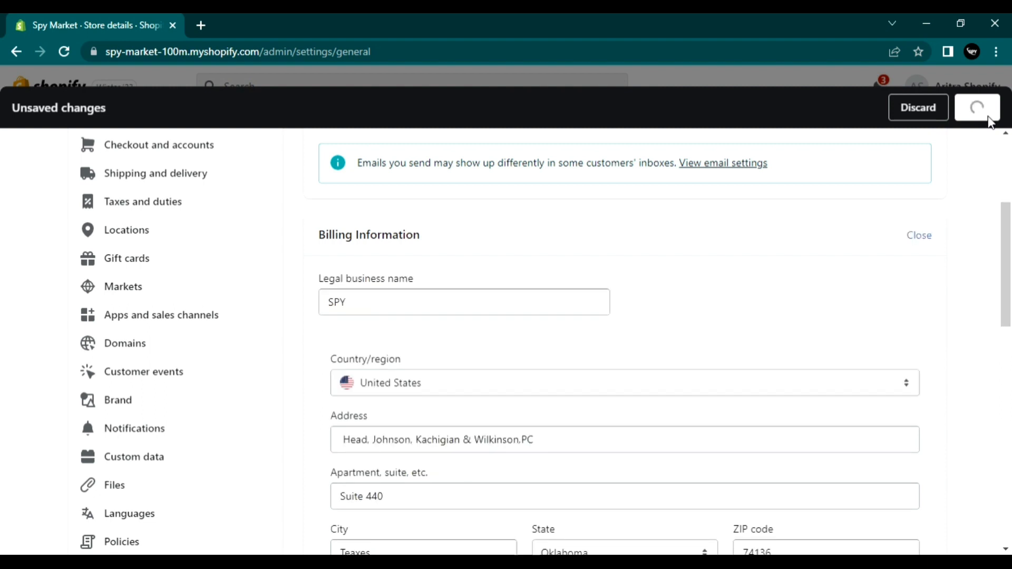
{"action": "left_click", "coordinate": [977, 108]}
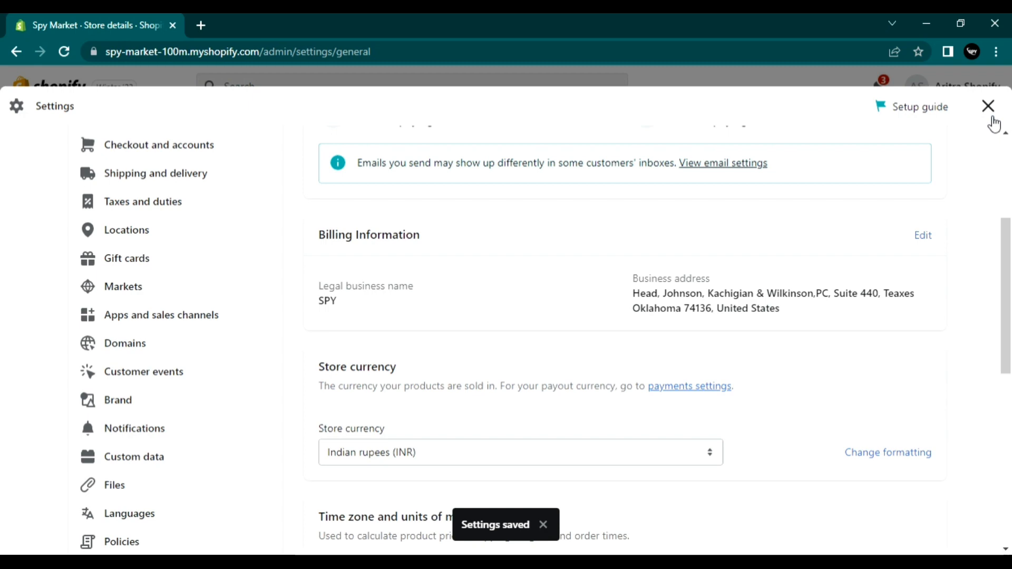
{"action": "left_click", "coordinate": [988, 105]}
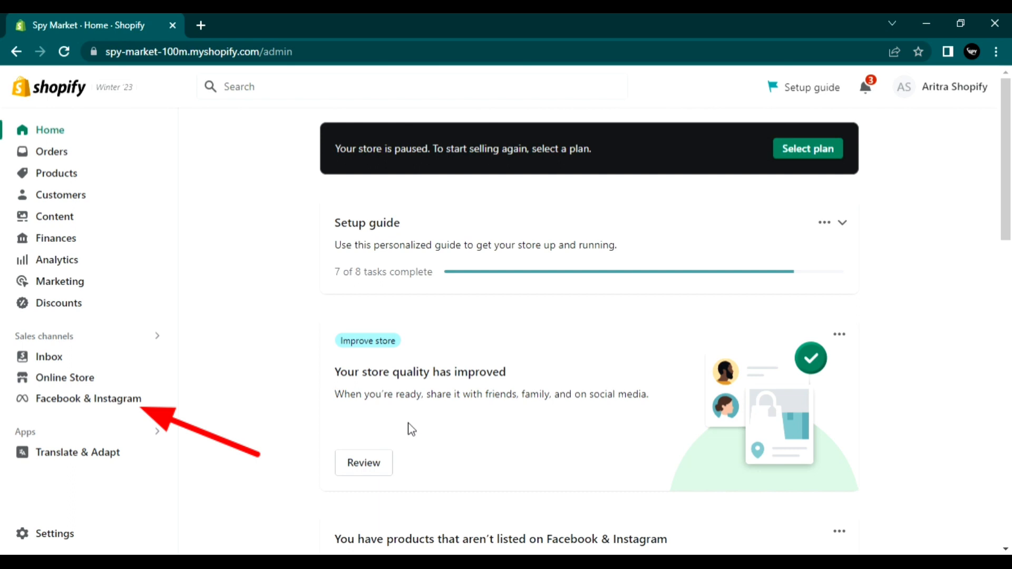
- Bring up the permission request to add the Facebook sales channel
{"action": "left_click", "coordinate": [88, 398]}
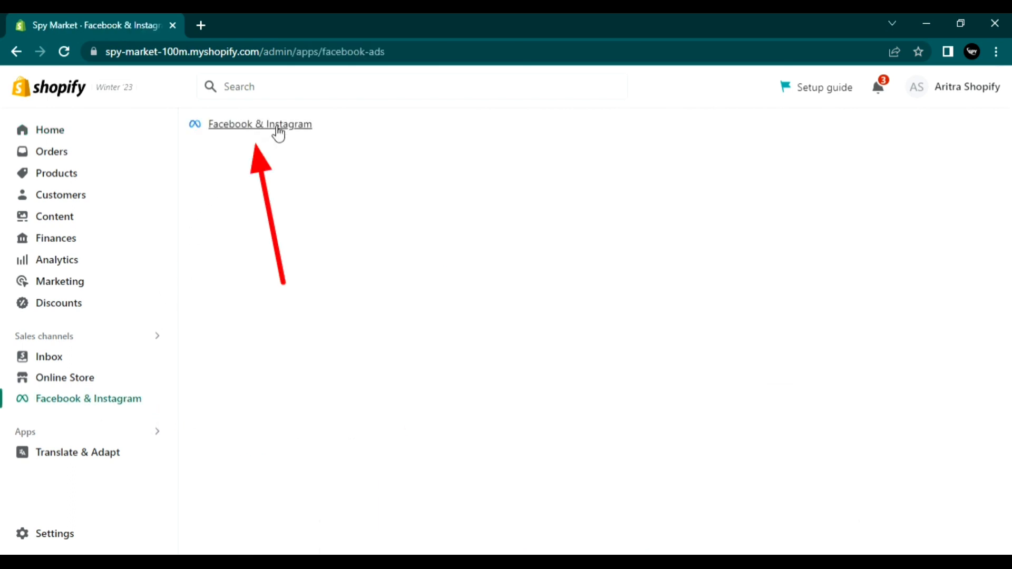
{"action": "left_click", "coordinate": [259, 124]}
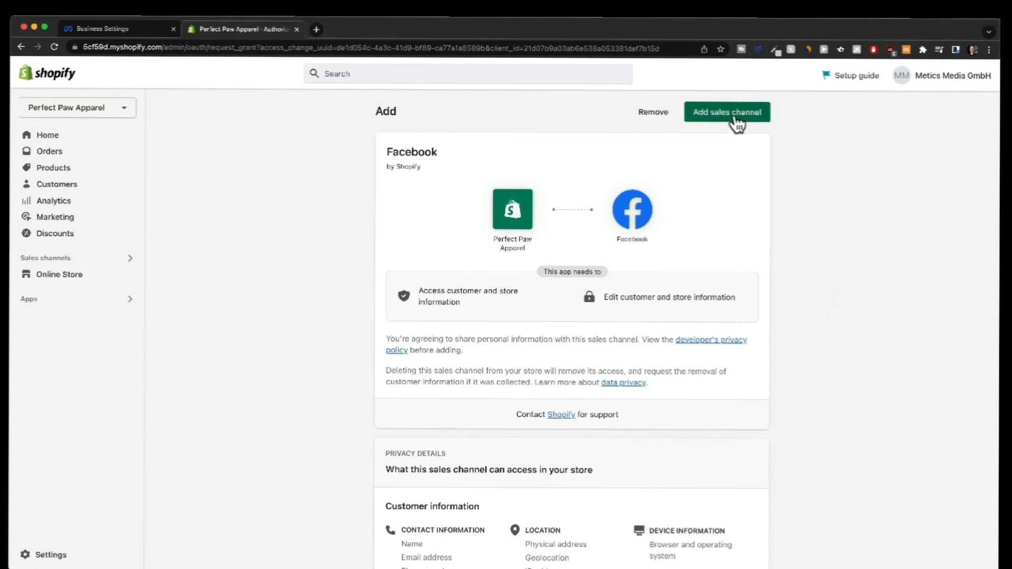
- Add the Facebook sales channel and connect the Facebook account, listing available pages
{"action": "left_click", "coordinate": [727, 112]}
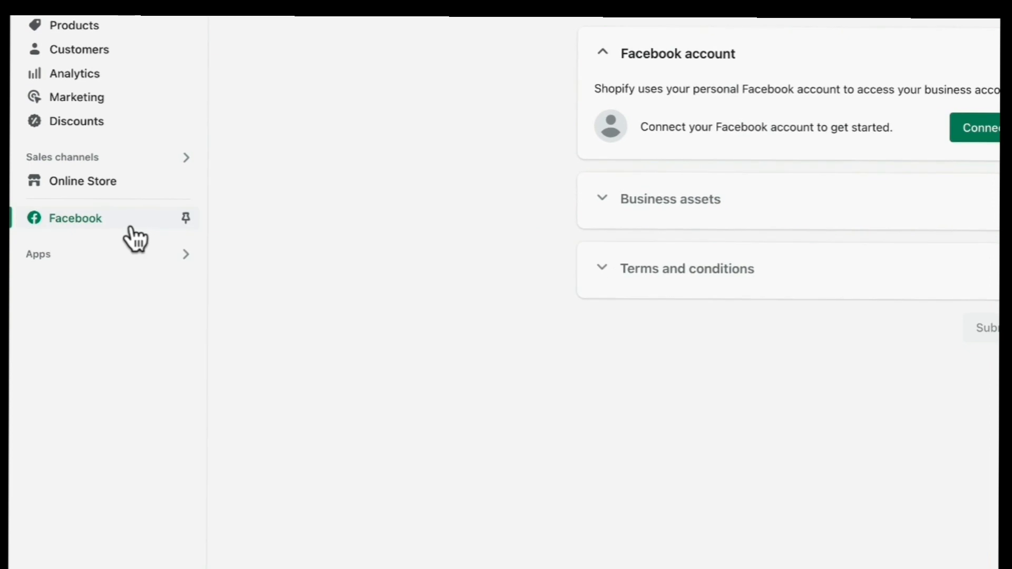
{"action": "mouse_move", "coordinate": [128, 240]}
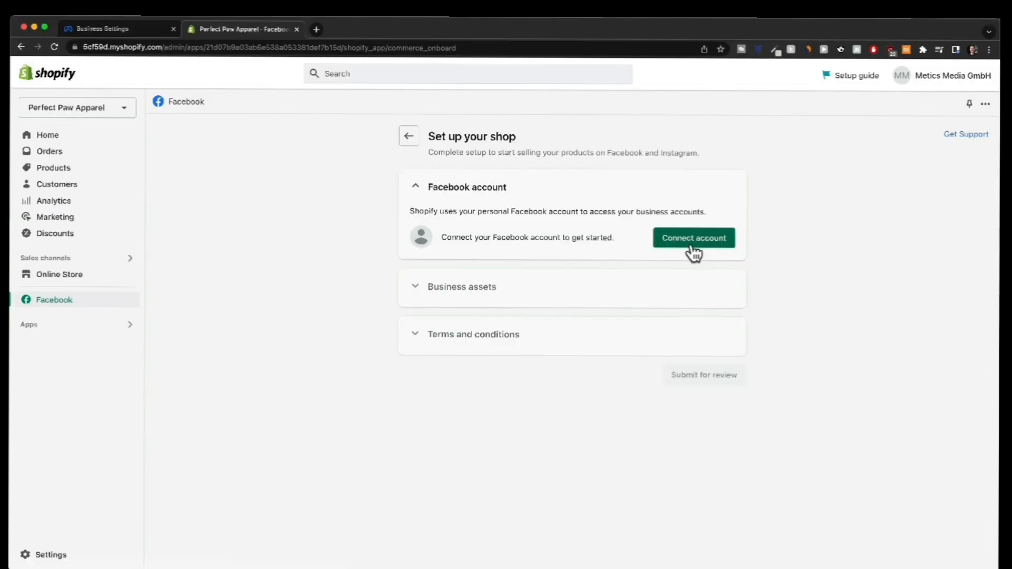
{"action": "left_click", "coordinate": [694, 238]}
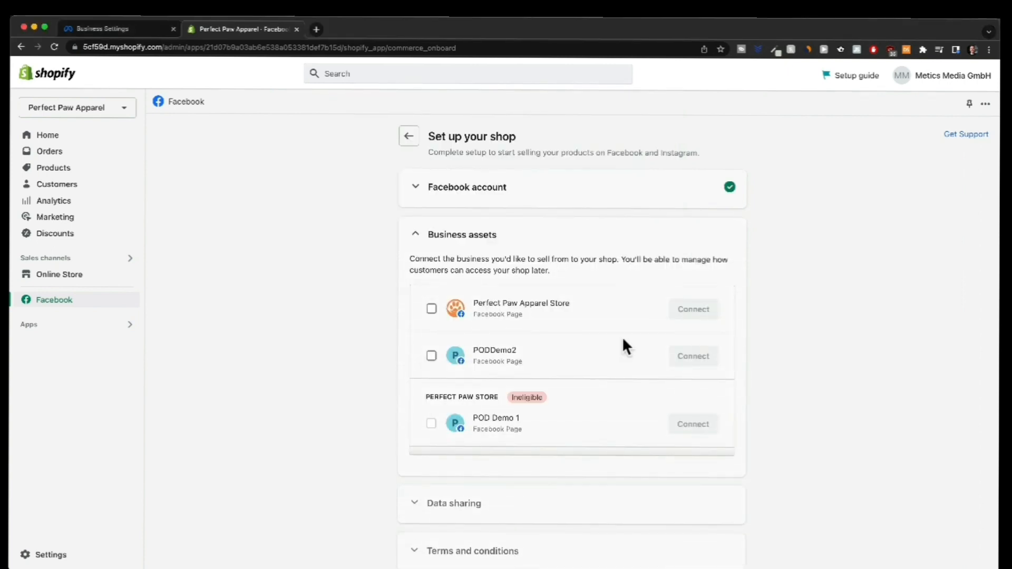
{"action": "mouse_move", "coordinate": [542, 287]}
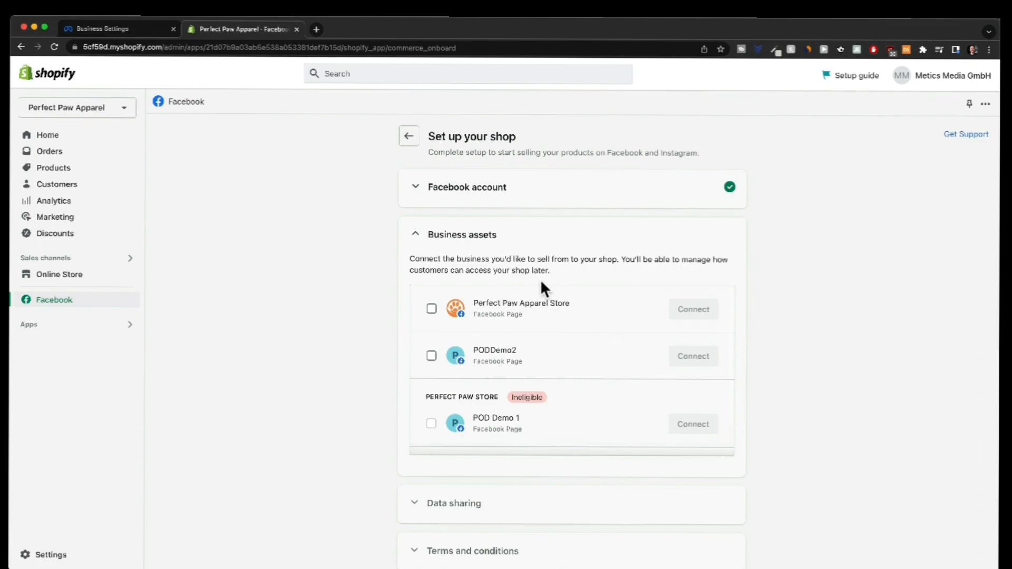